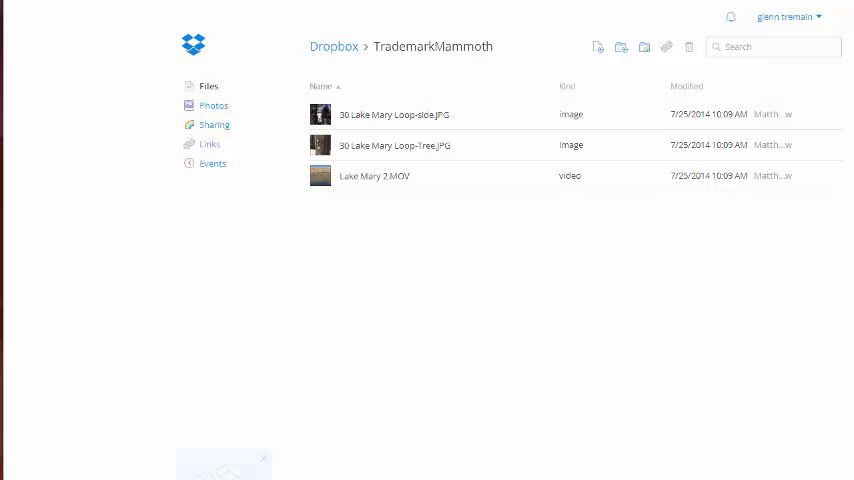
mouse_move(303, 444)
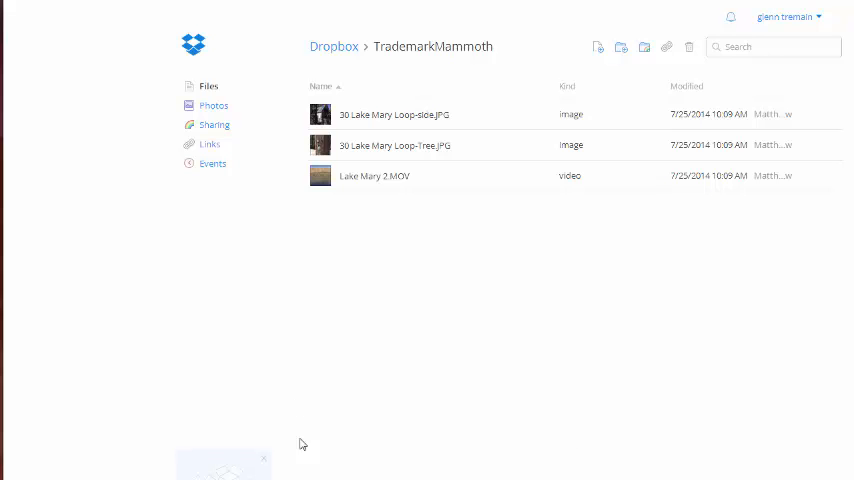
- Go up to the root Dropbox folder and browse its list of folders
left_click(334, 46)
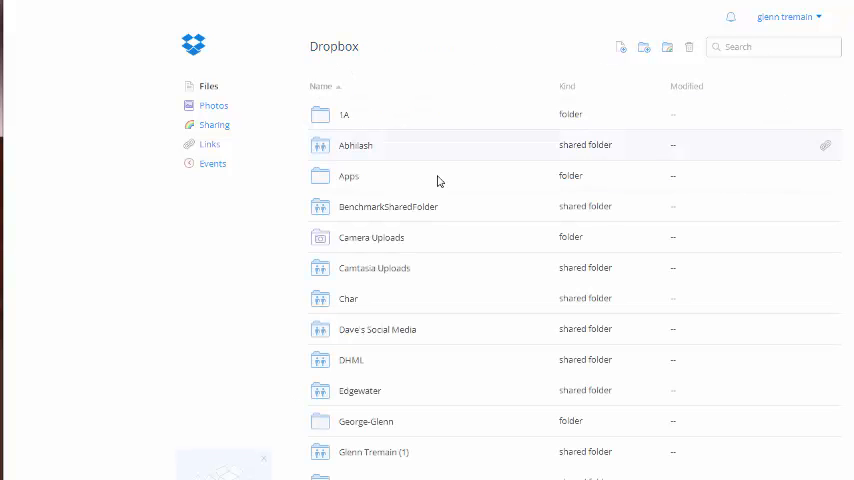
scroll("down", 3)
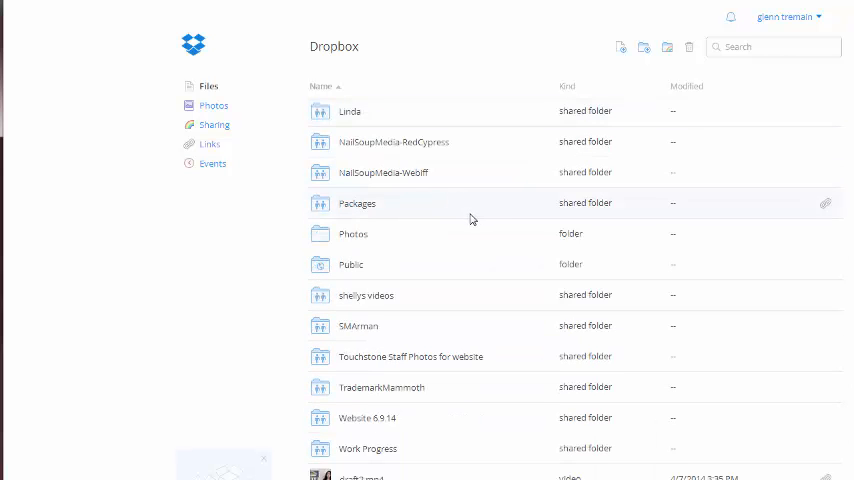
scroll("up", 3)
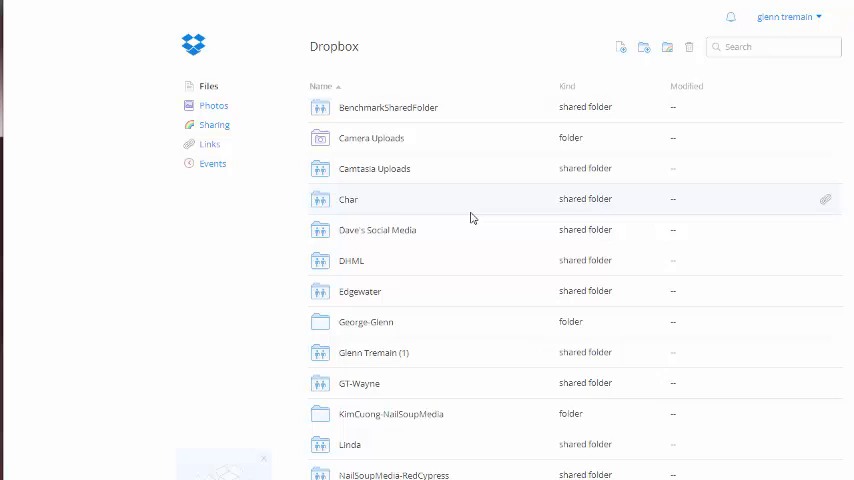
scroll("up", 3)
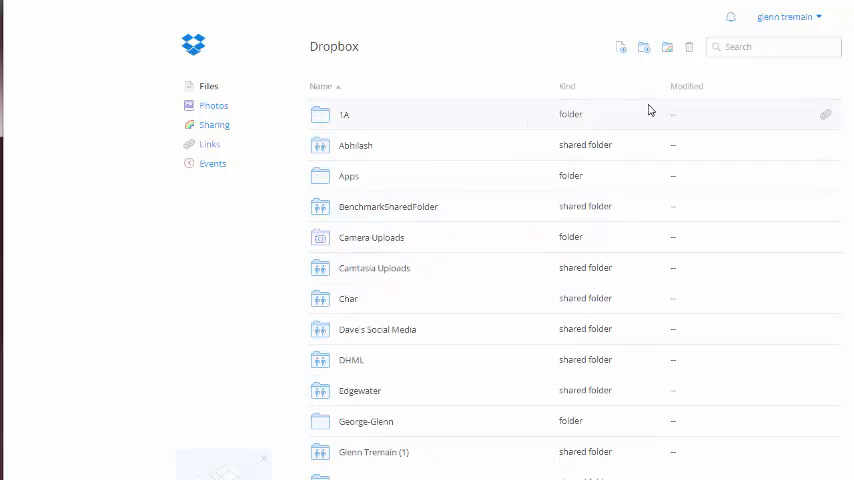
mouse_move(514, 177)
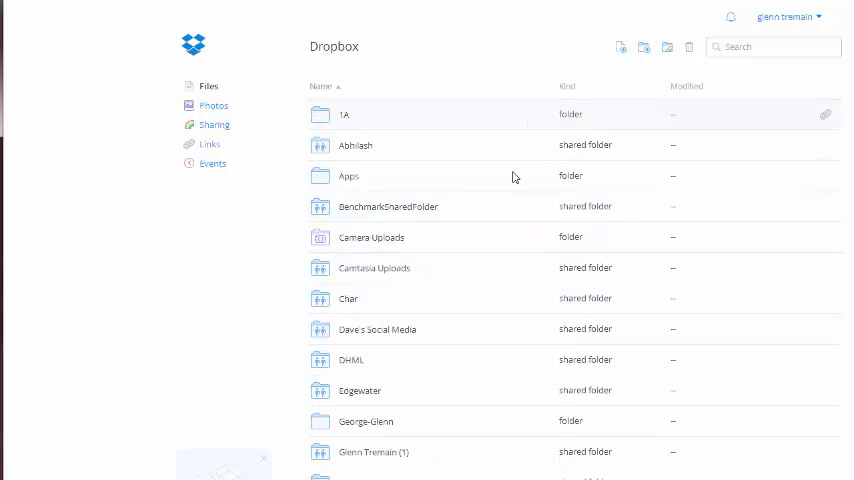
scroll("down", 3)
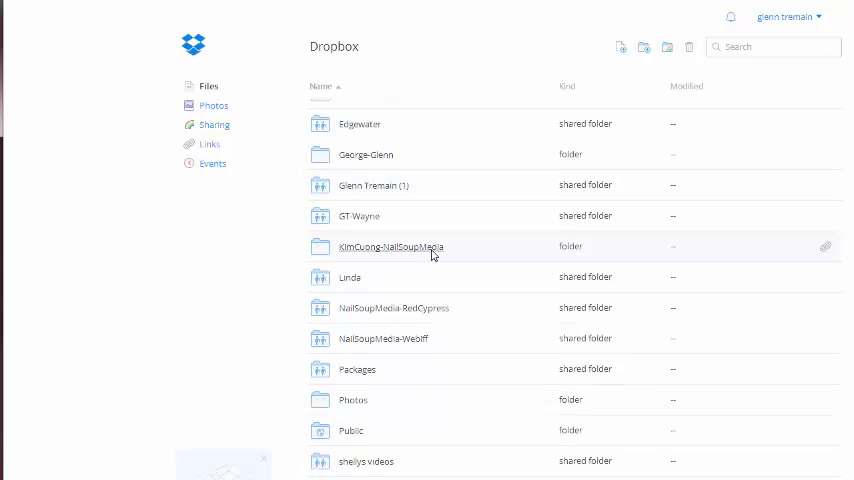
scroll("up", 3)
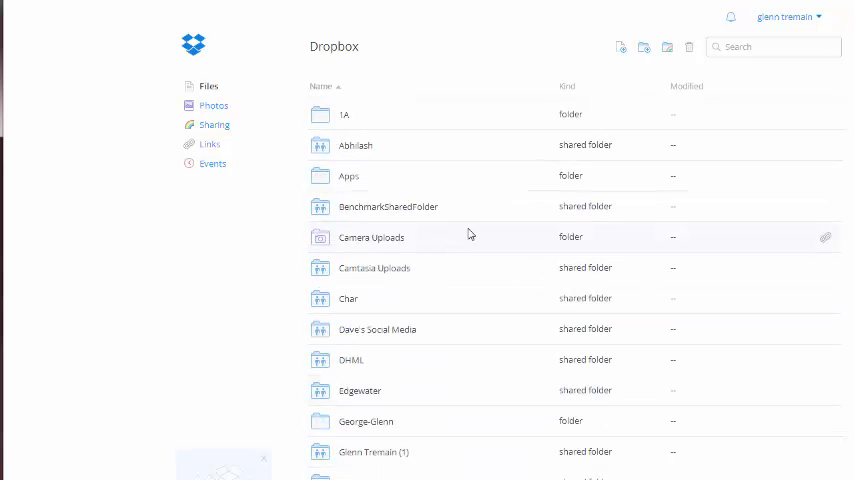
mouse_move(733, 20)
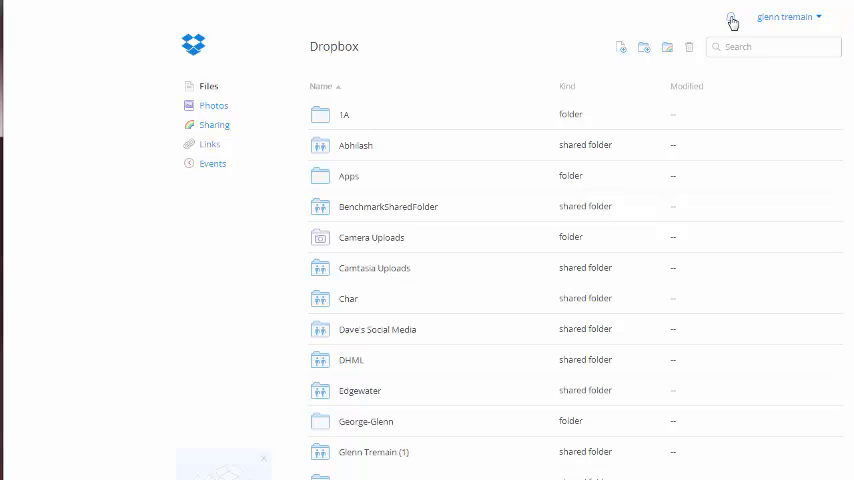
left_click(733, 19)
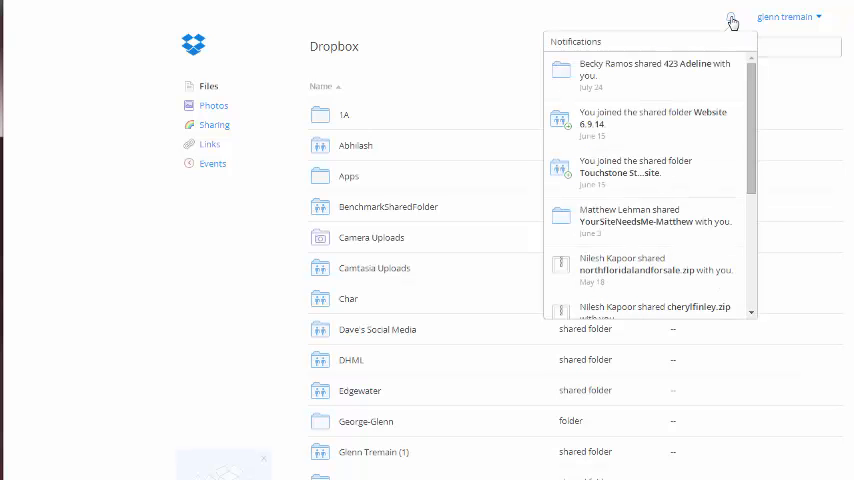
mouse_move(597, 239)
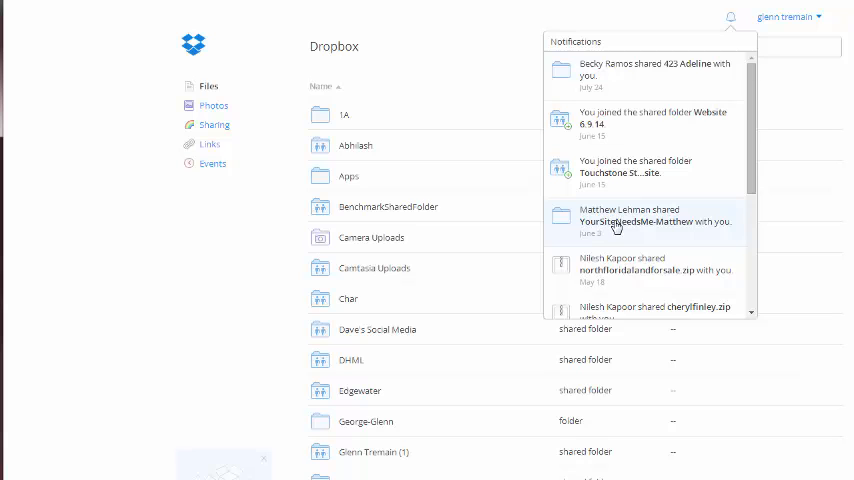
mouse_move(630, 223)
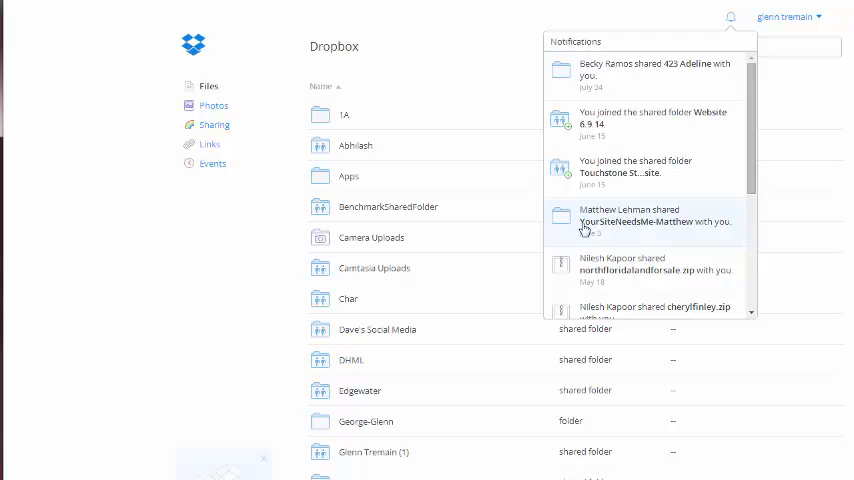
mouse_move(657, 231)
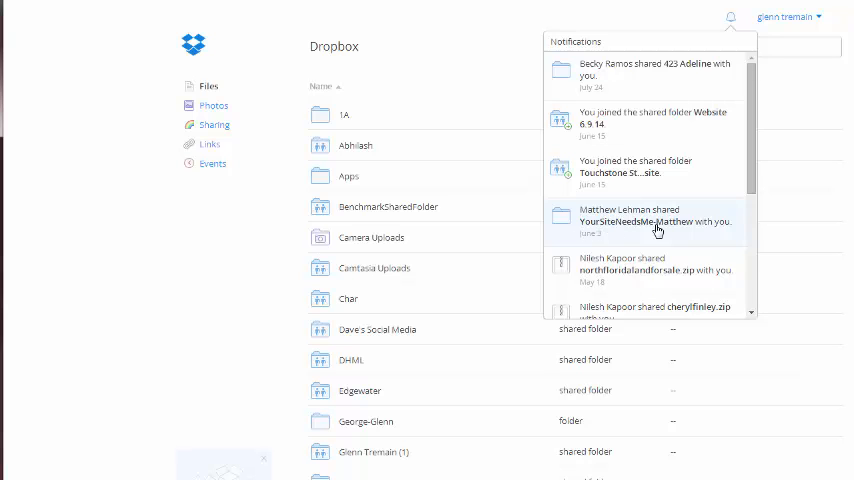
mouse_move(507, 253)
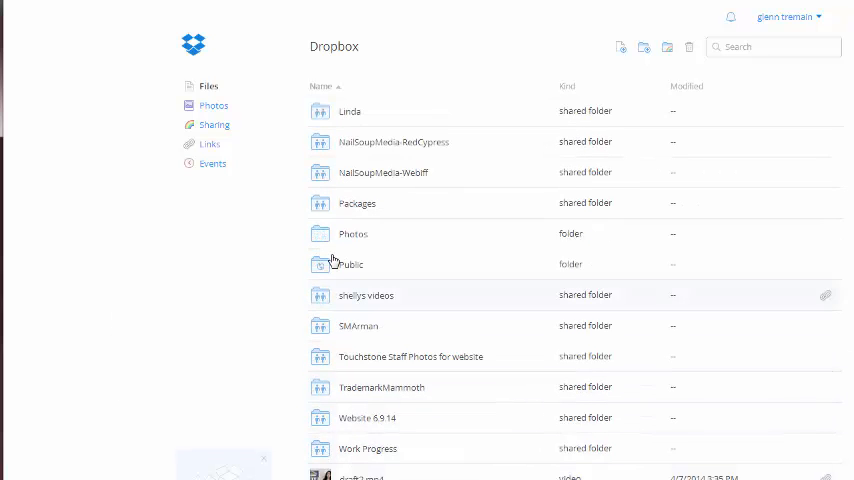
mouse_move(731, 22)
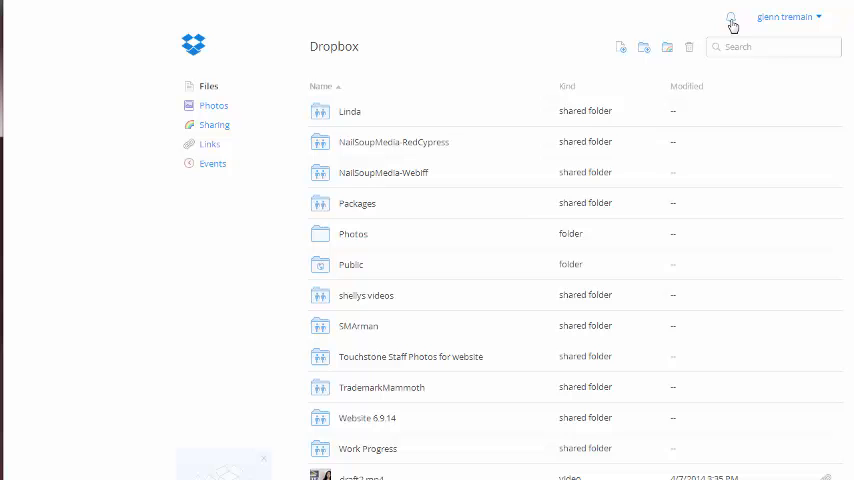
- Open YourSiteNeedsMe-Matthew from Matthew's share notification
left_click(730, 17)
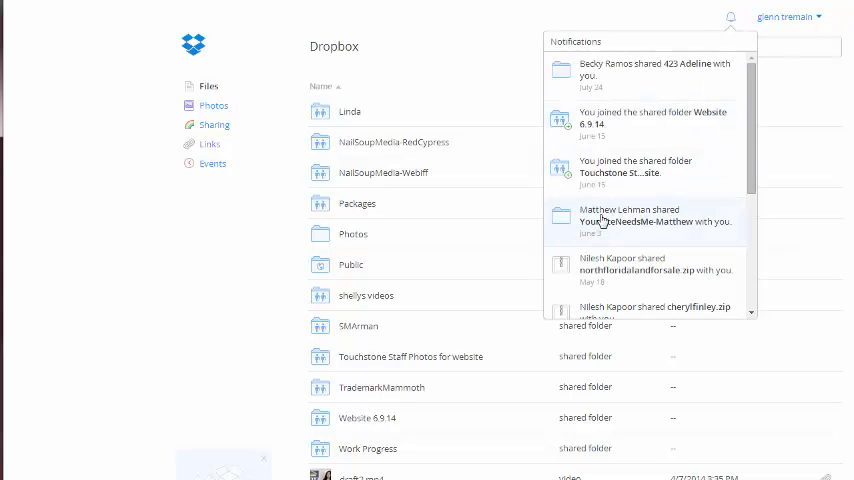
left_click(645, 216)
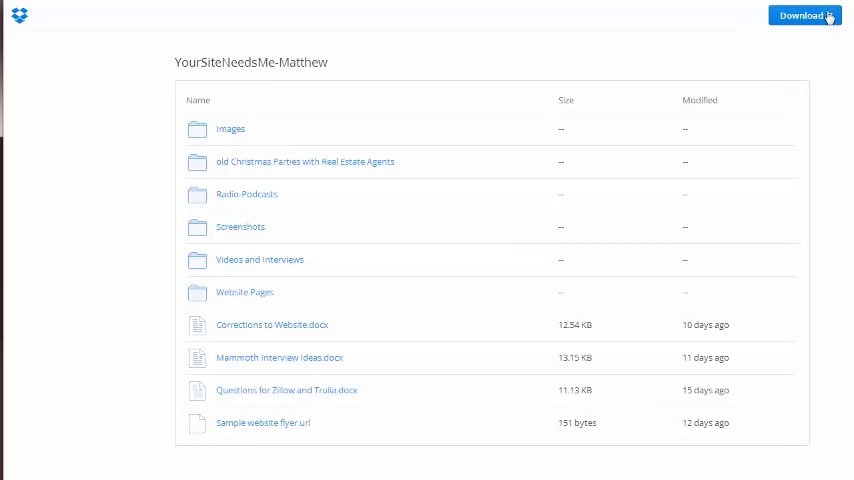
- Save the YourSiteNeedsMe-Matthew folder to my Dropbox via the Download menu
left_click(803, 15)
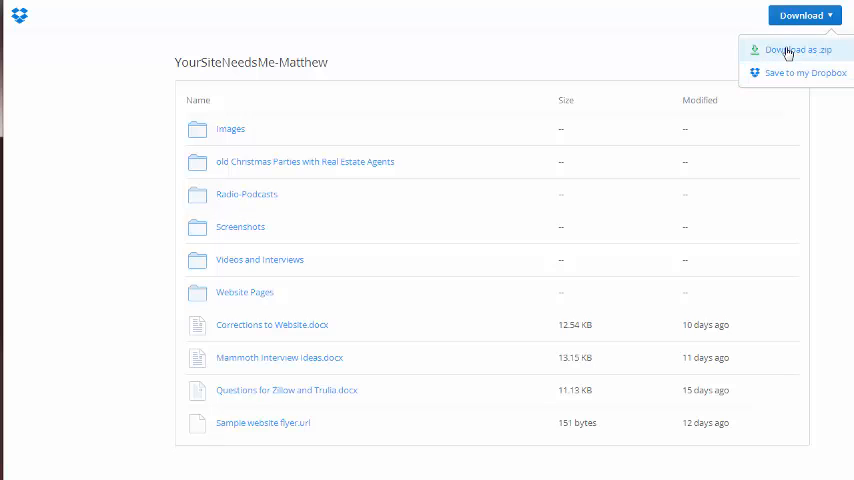
left_click(804, 72)
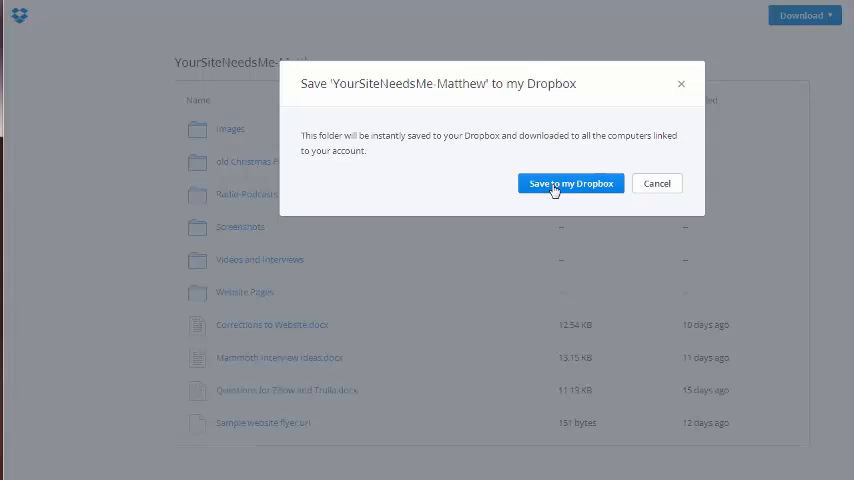
left_click(571, 183)
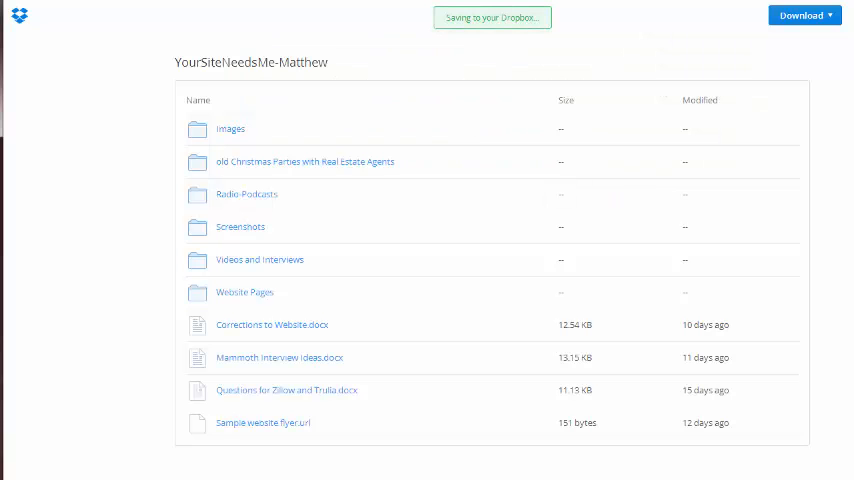